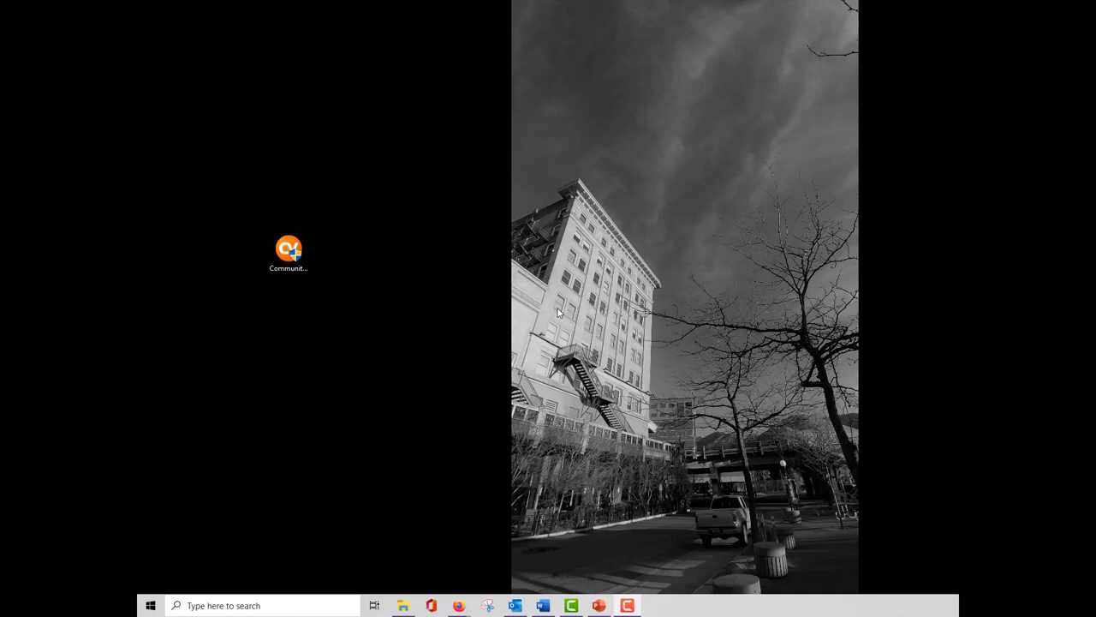
Launch the CommunityViz for Pro setup wizard, then close it without changes.
{"action": "left_click", "coordinate": [288, 249]}
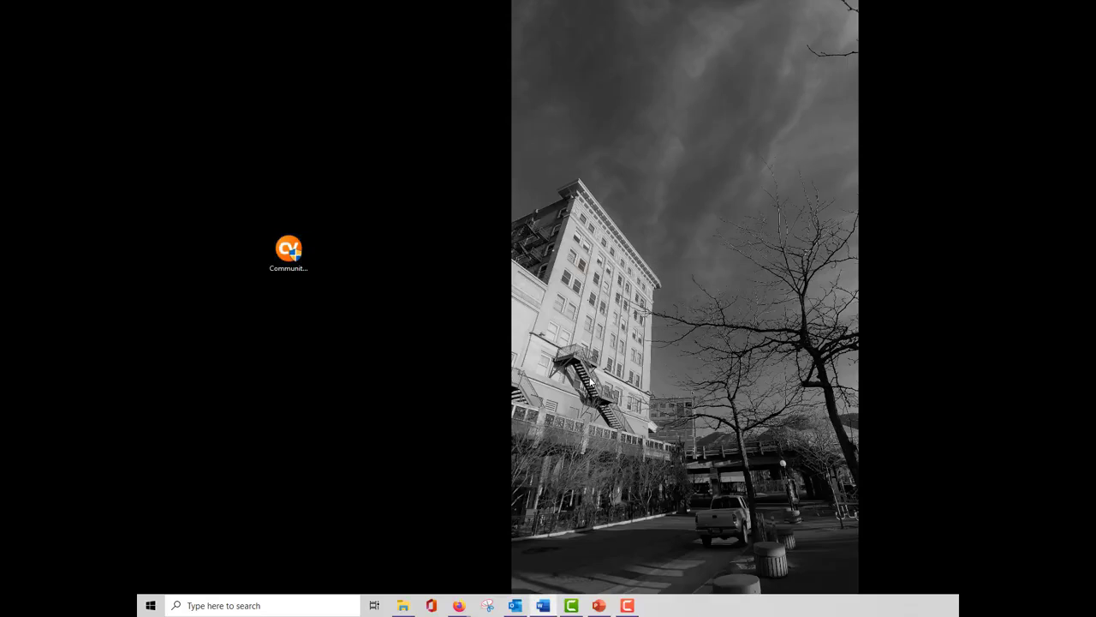
{"action": "double_click", "coordinate": [288, 249]}
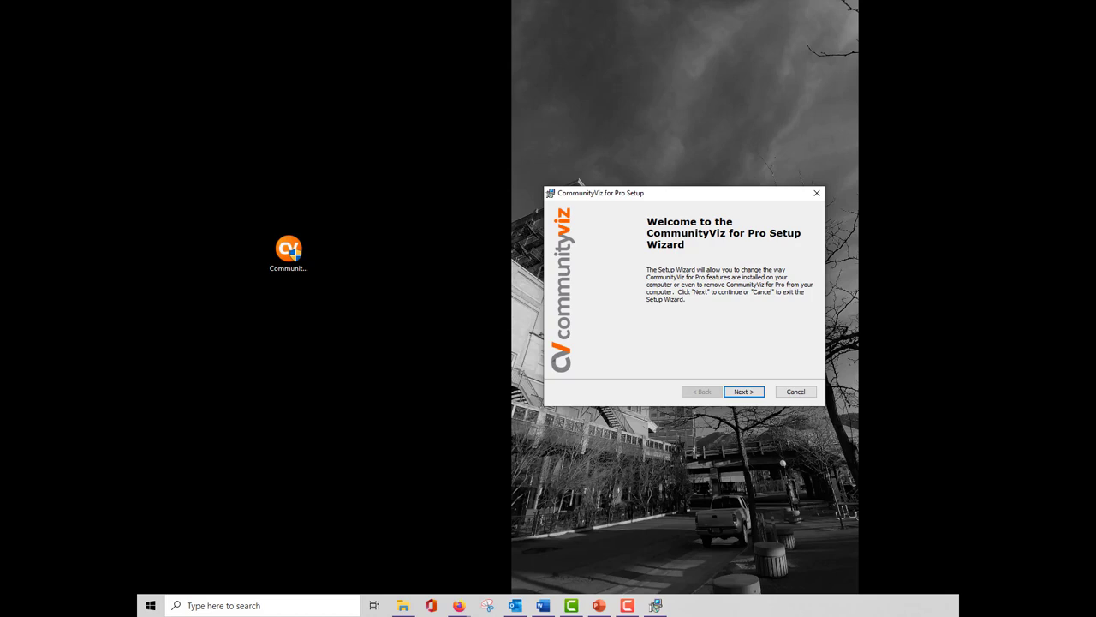
{"action": "left_click", "coordinate": [795, 391]}
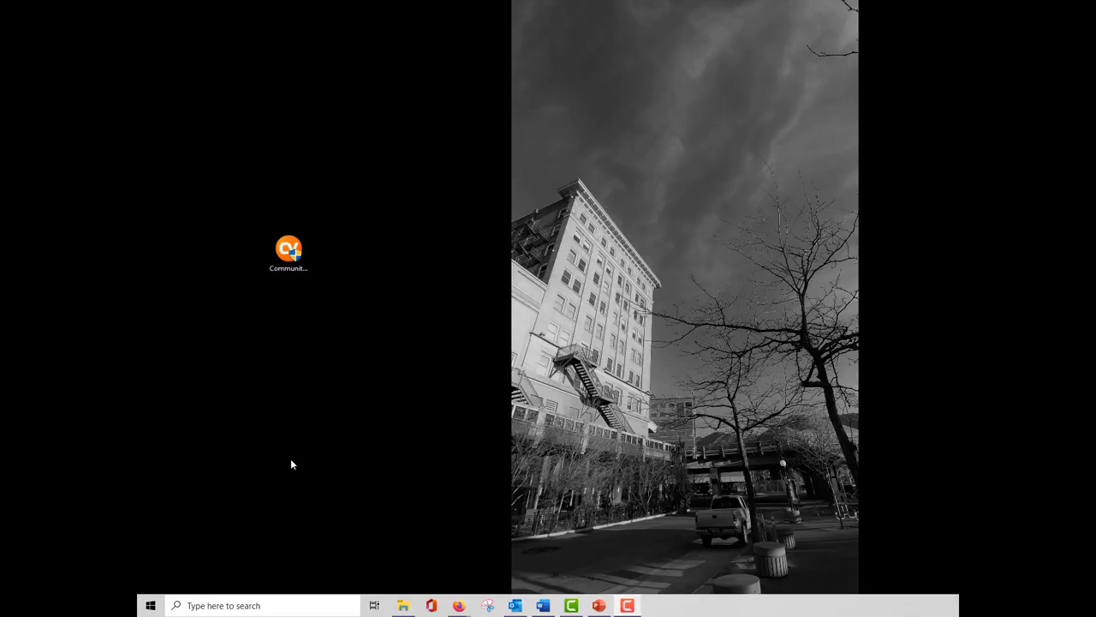
Run the License Activation Wizard from the Start menu's CommunityViz folder with a Single Seat License.
{"action": "left_click", "coordinate": [153, 605]}
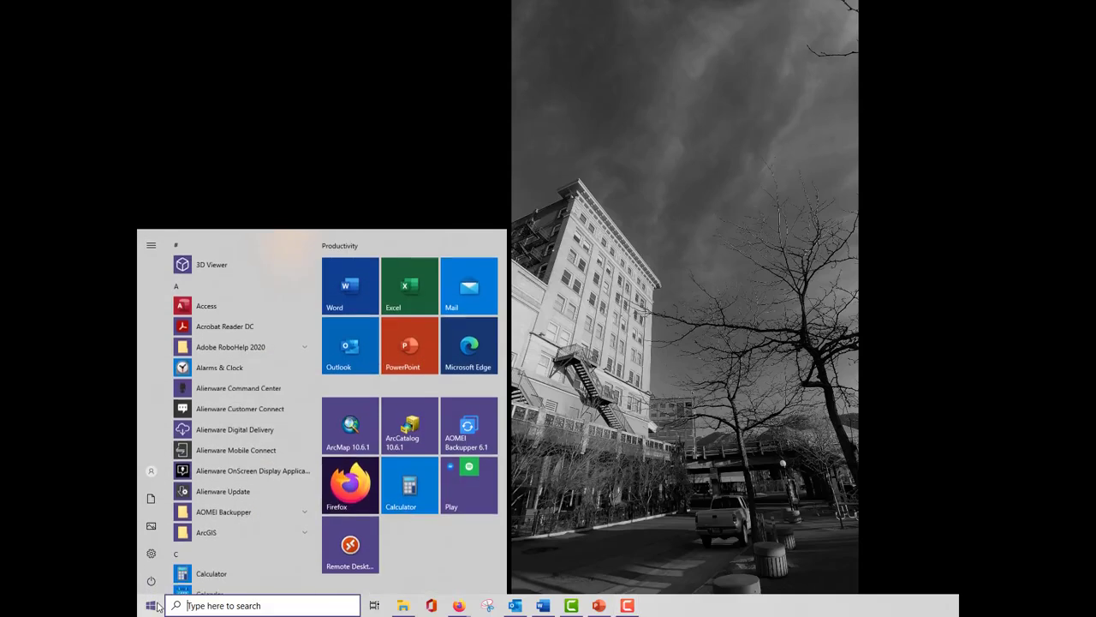
{"action": "scroll", "scroll_direction": "down", "scroll_amount": 3}
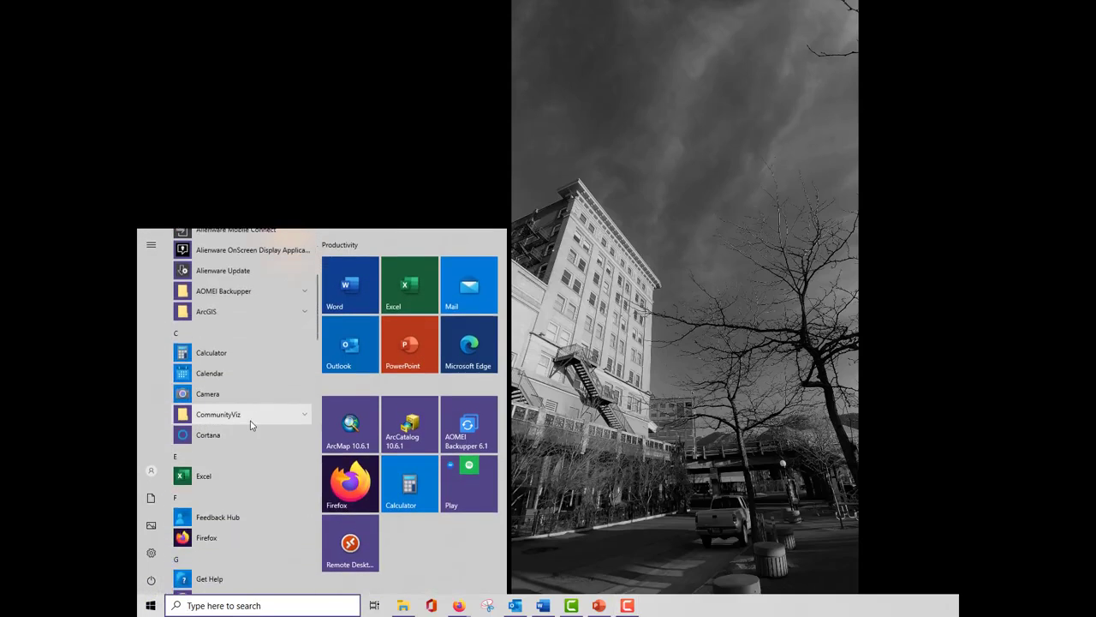
{"action": "left_click", "coordinate": [218, 414]}
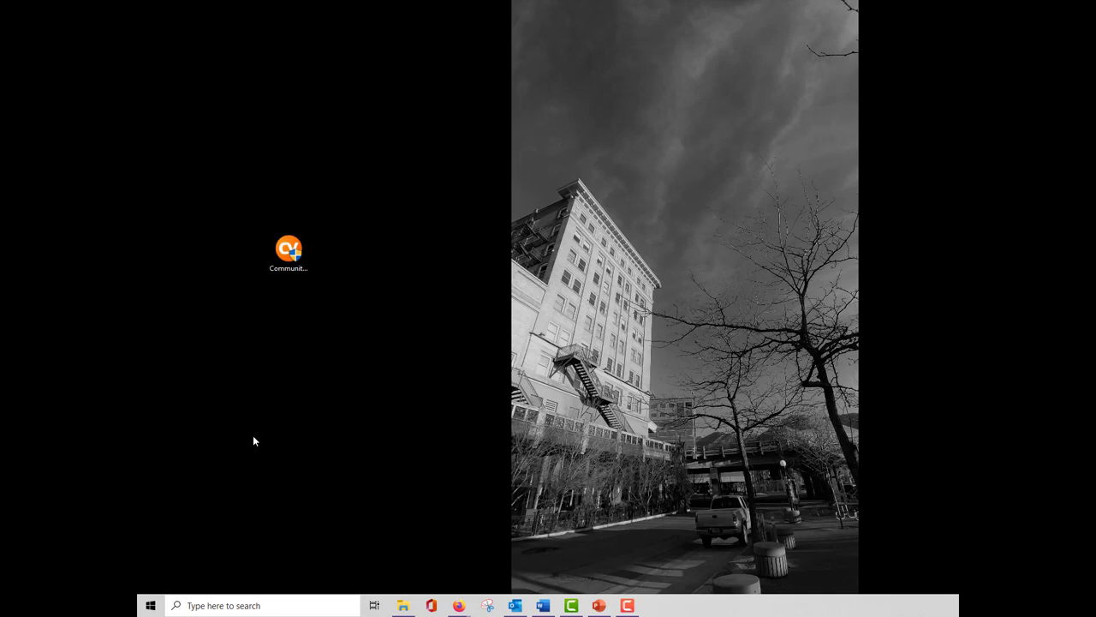
{"action": "double_click", "coordinate": [288, 248]}
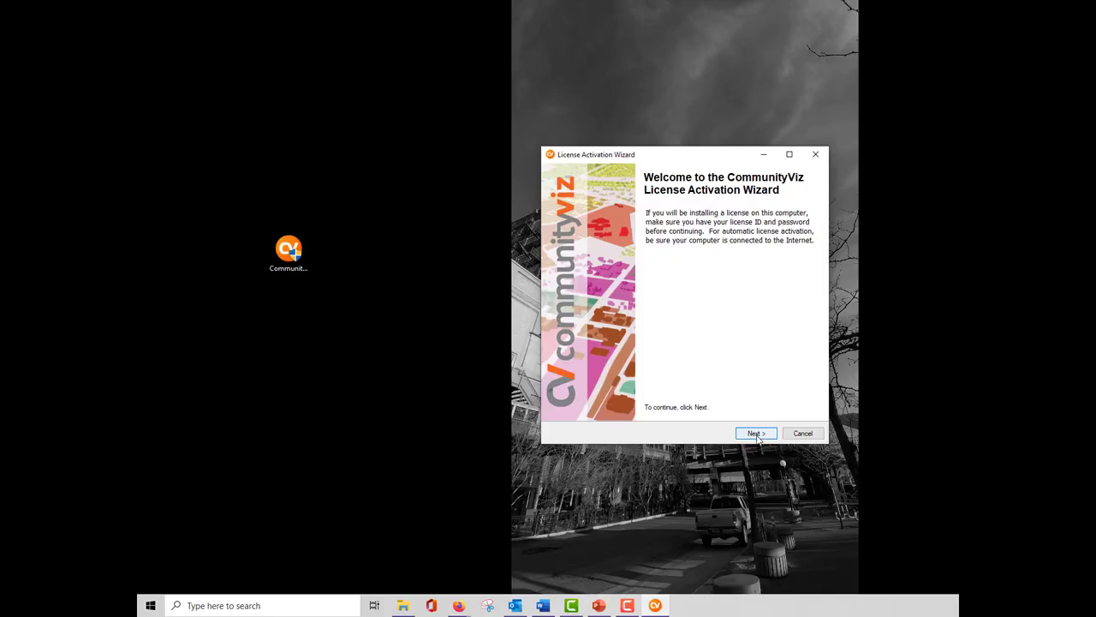
{"action": "left_click", "coordinate": [755, 433]}
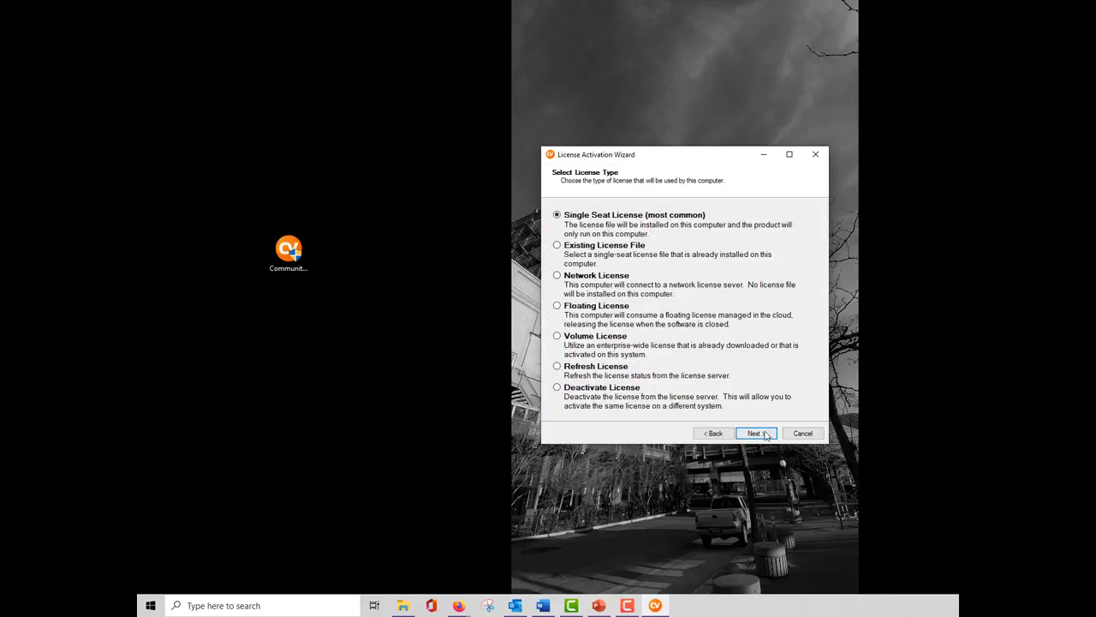
{"action": "left_click", "coordinate": [756, 433]}
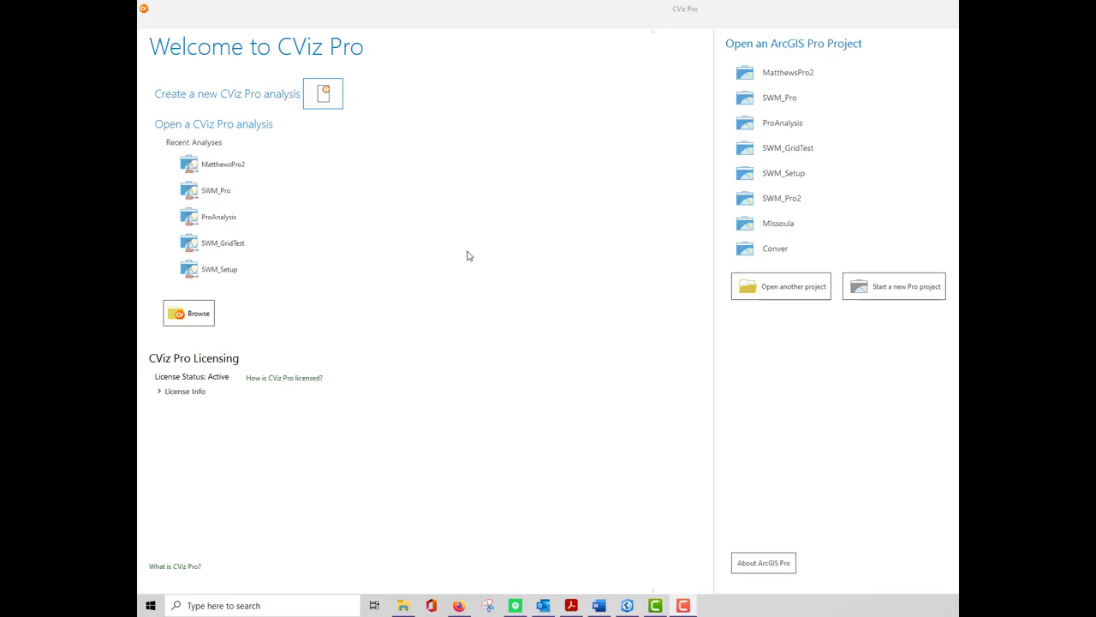
{"action": "mouse_move", "coordinate": [305, 101]}
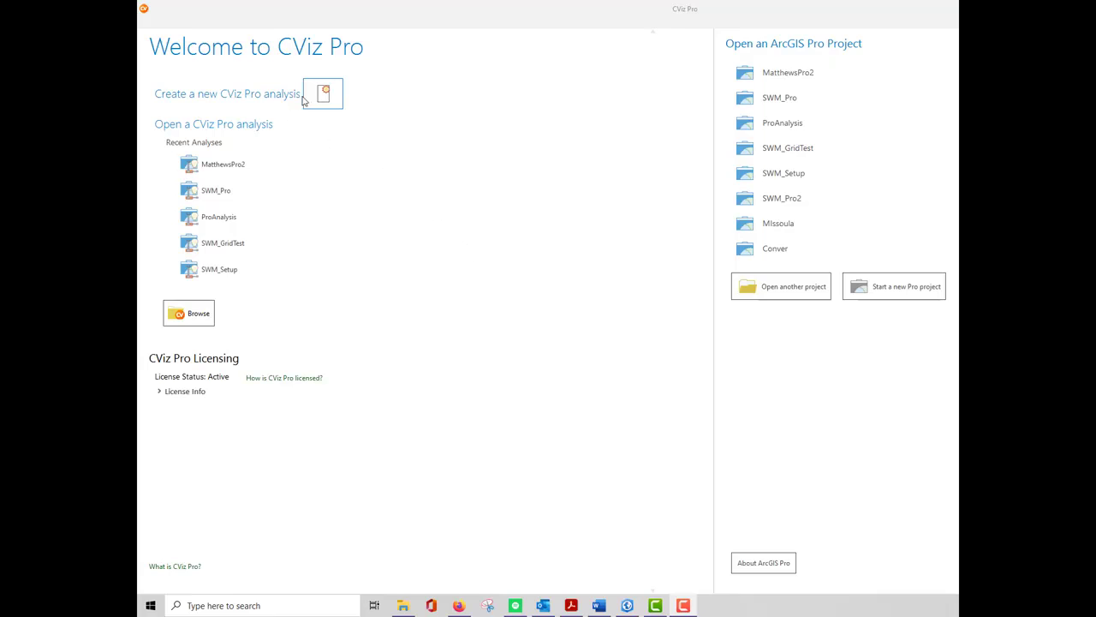
Create a new CViz Pro analysis from the SWM_Scenarios Scenario 360 analysis, reaching the naming step.
{"action": "left_click", "coordinate": [329, 94]}
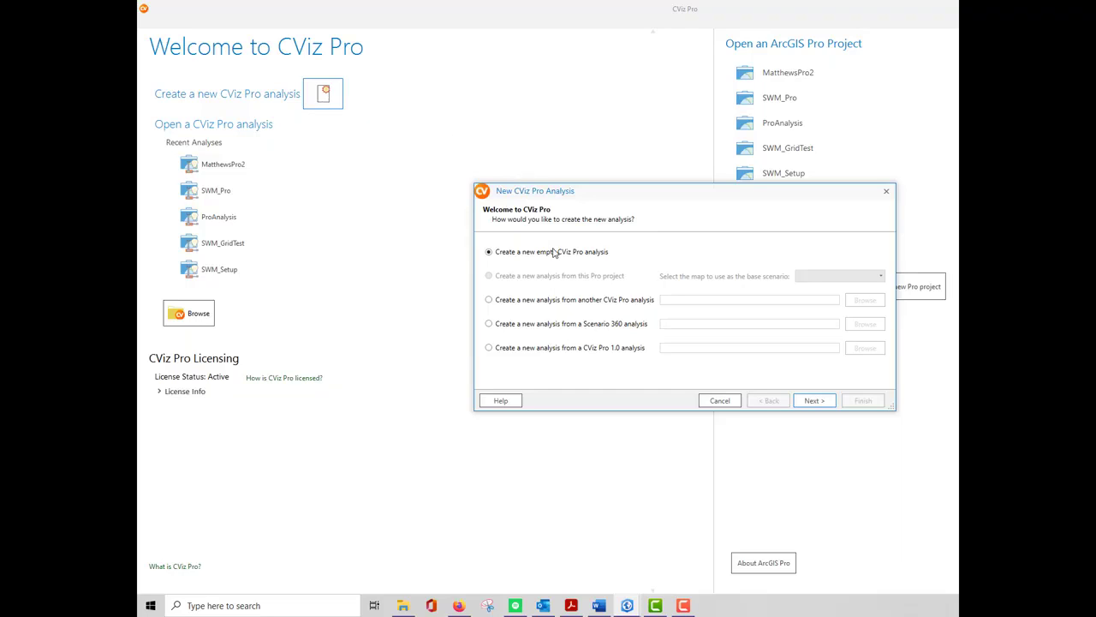
{"action": "left_click", "coordinate": [488, 299]}
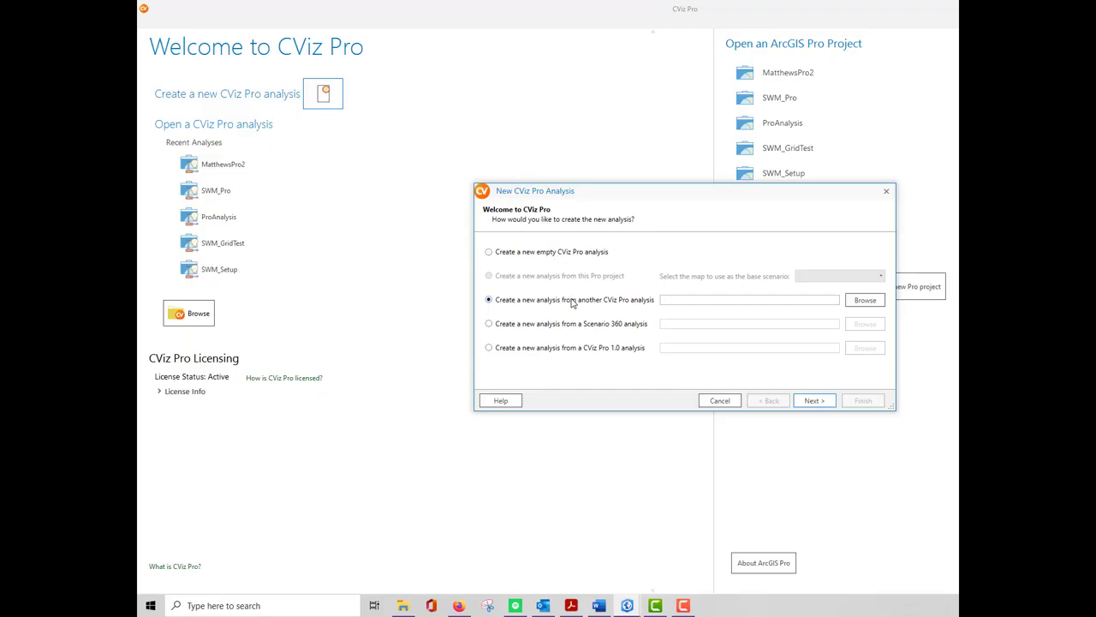
{"action": "left_click", "coordinate": [488, 323]}
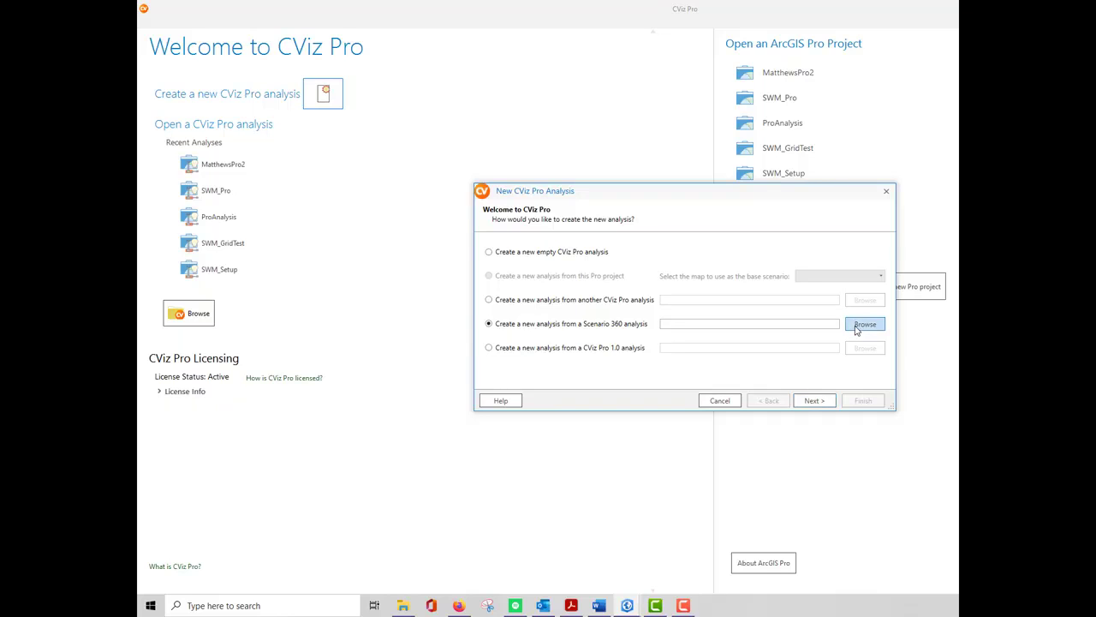
{"action": "left_click", "coordinate": [865, 324]}
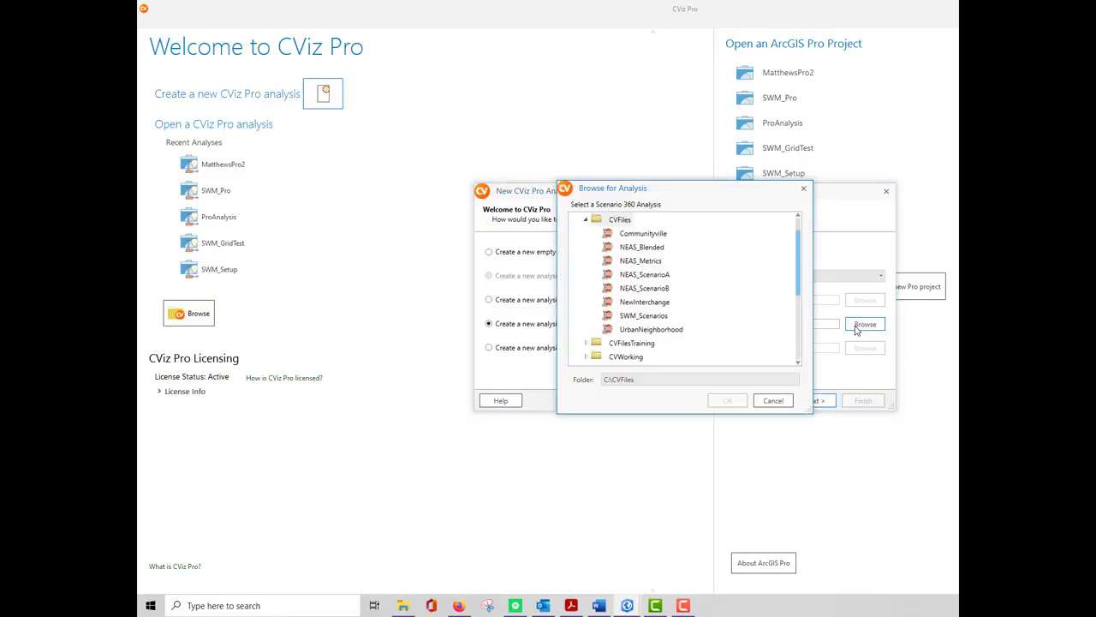
{"action": "left_click", "coordinate": [636, 315]}
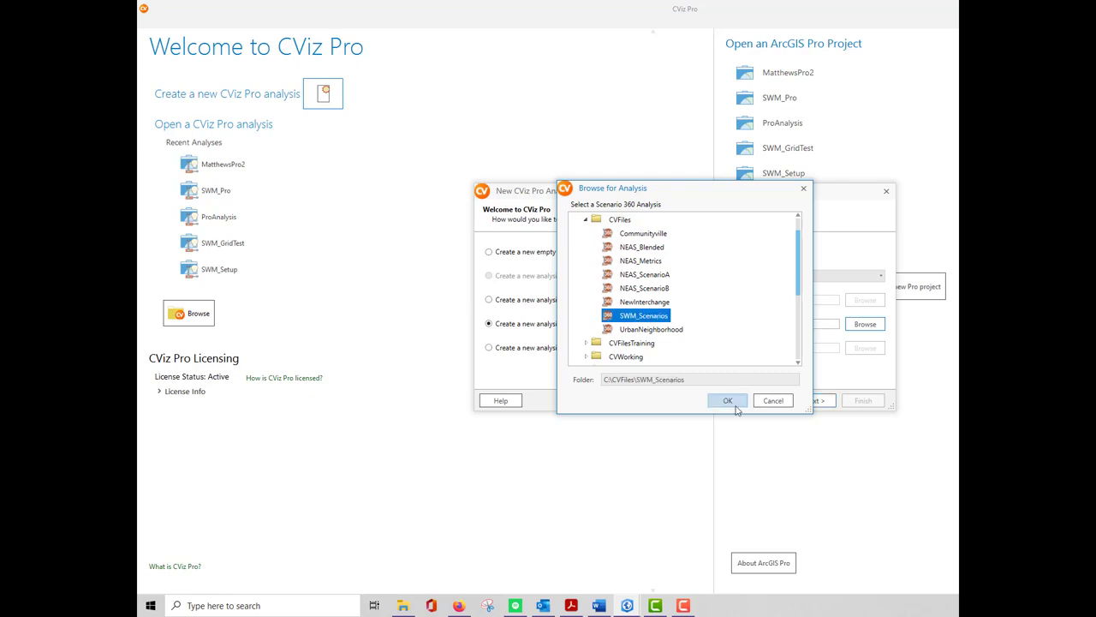
{"action": "left_click", "coordinate": [728, 399]}
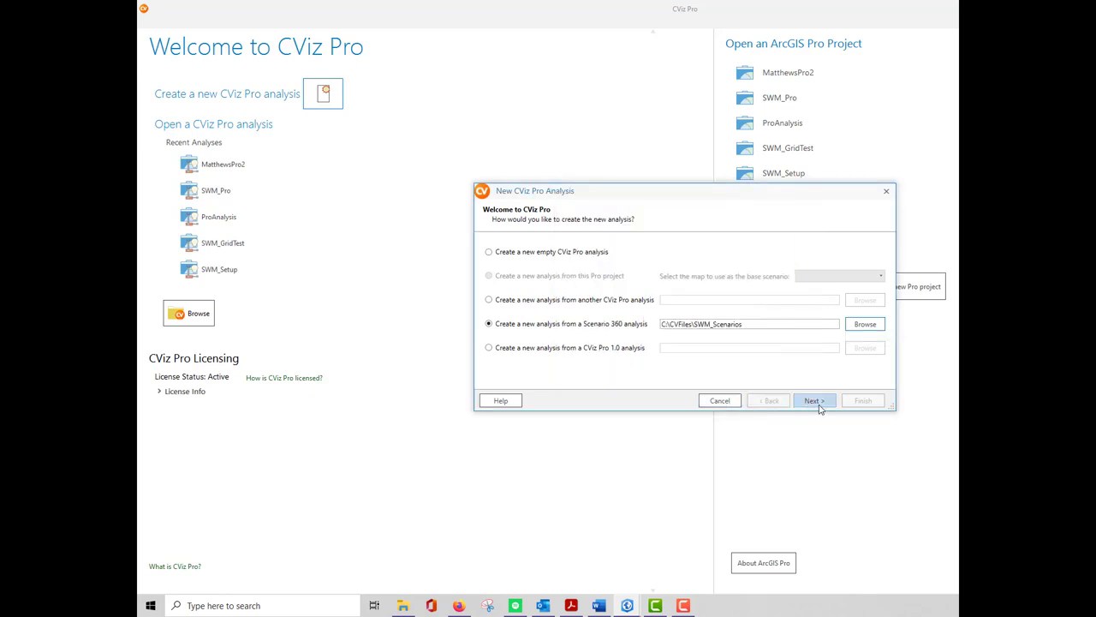
{"action": "left_click", "coordinate": [815, 400]}
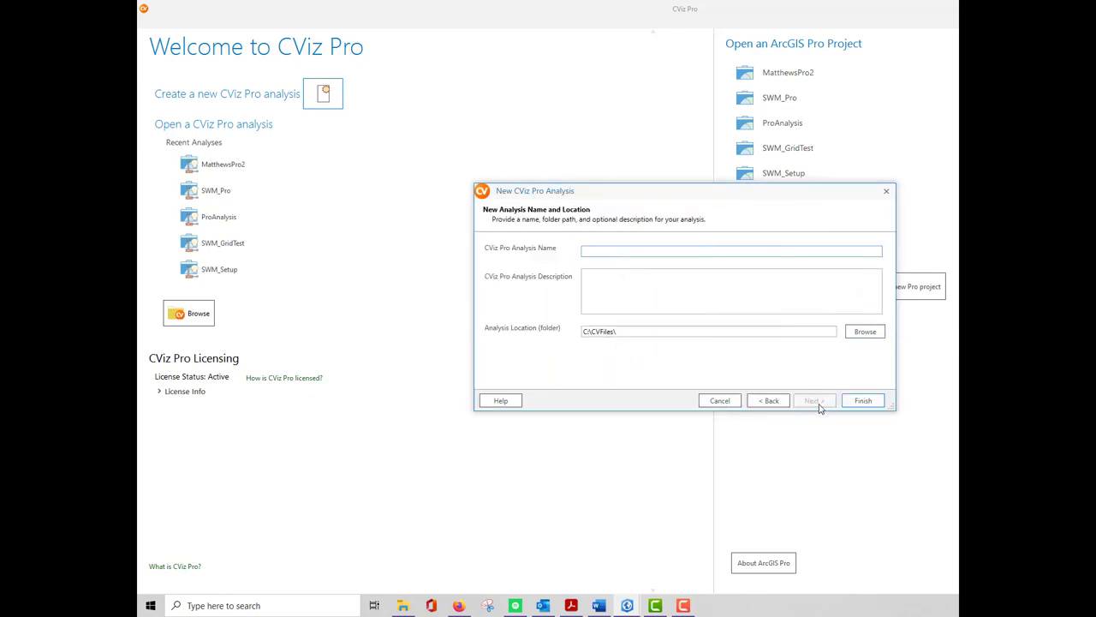
Enter 'SWM_Scenarios' as the analysis name and review the C:\CVFiles\ location folder.
{"action": "type", "text": "SWM_Scenarios"}
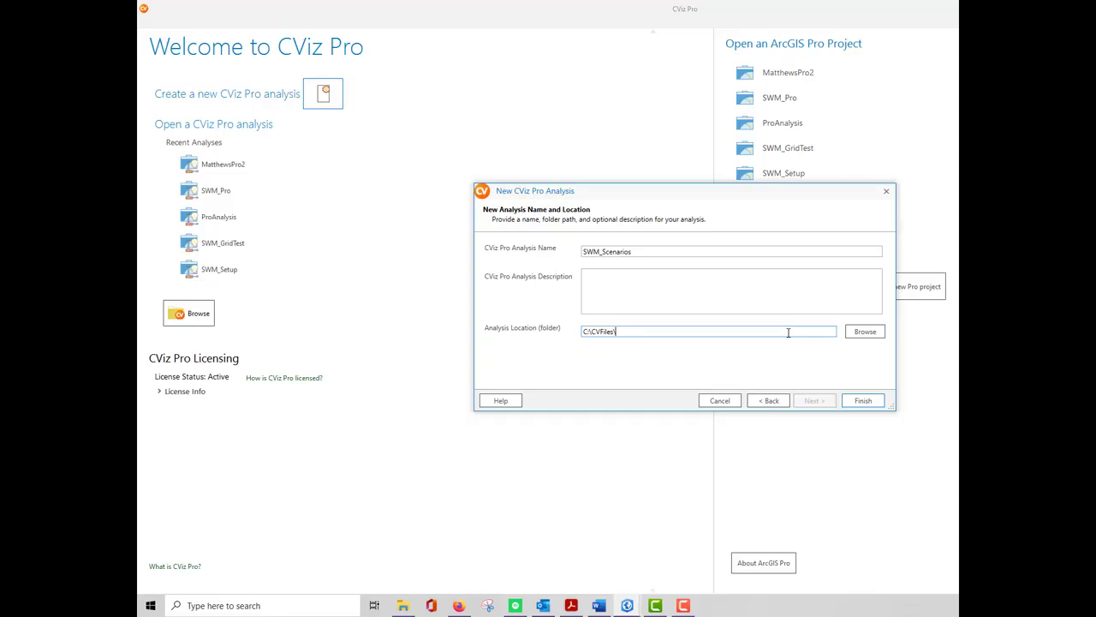
{"action": "left_click", "coordinate": [863, 400]}
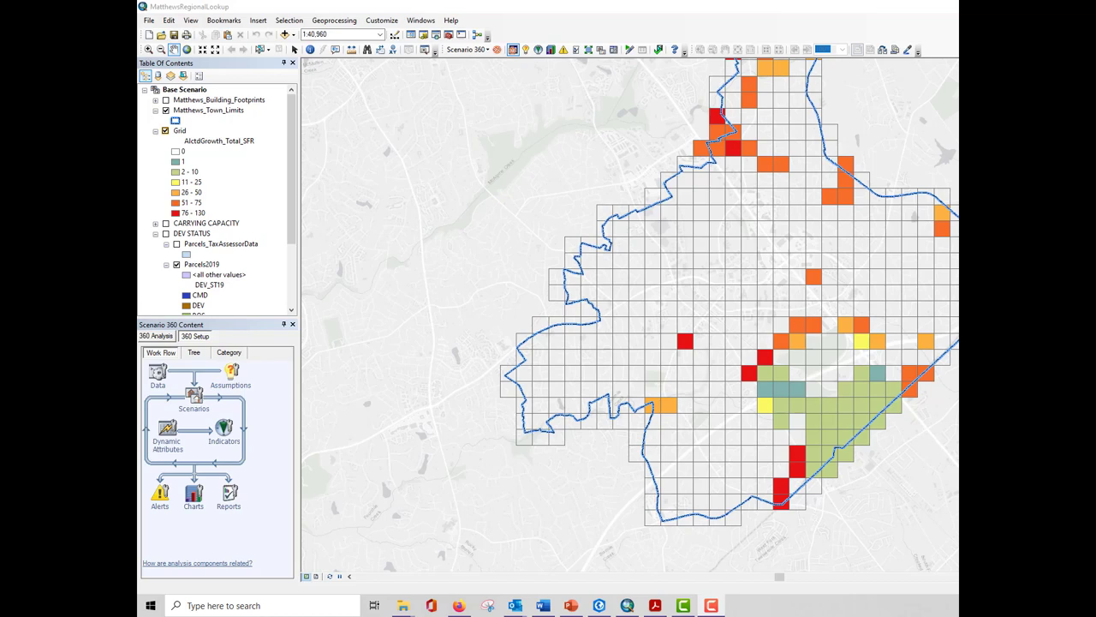
{"action": "mouse_move", "coordinate": [458, 49]}
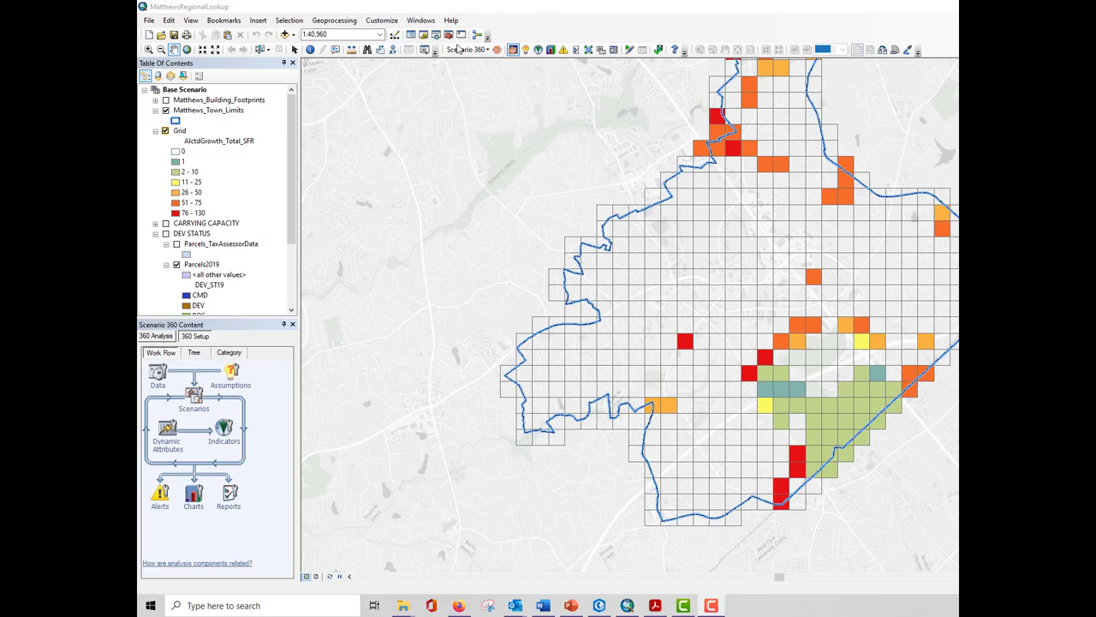
Run Scenario 360 > Analysis > Validate for CViz Pro on MatthewsRegionalLookup.
{"action": "left_click", "coordinate": [458, 49]}
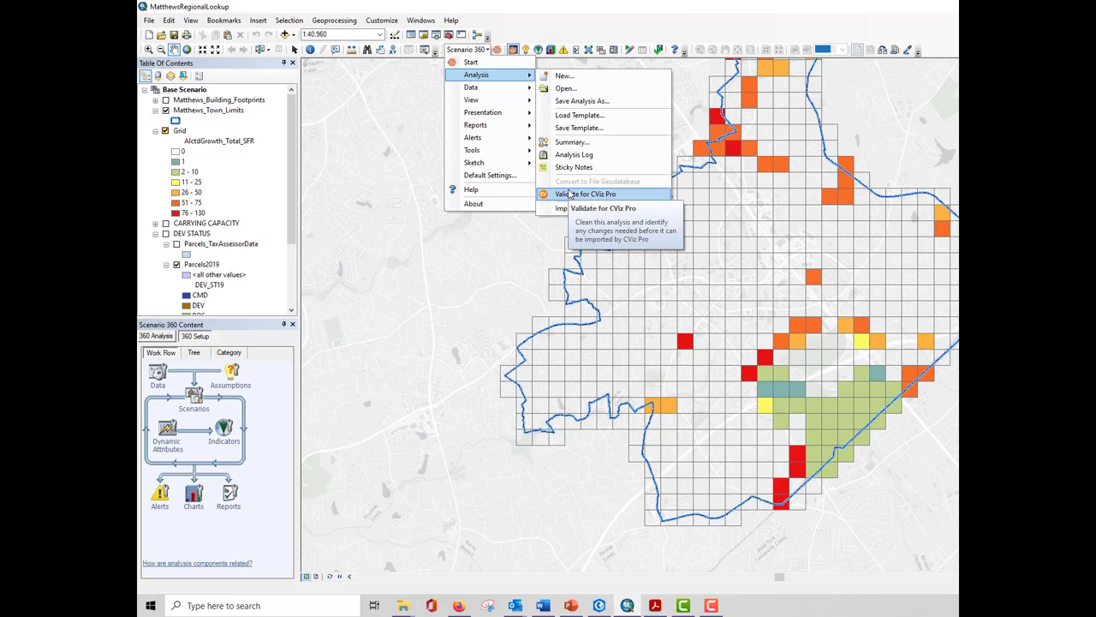
{"action": "left_click", "coordinate": [602, 193]}
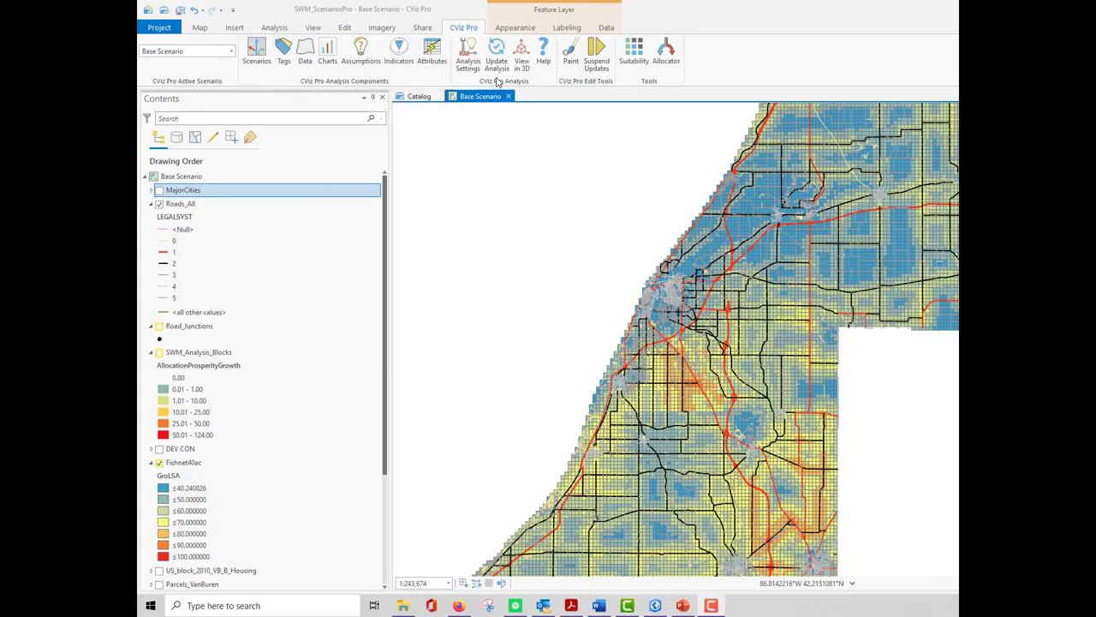
{"action": "mouse_move", "coordinate": [688, 76]}
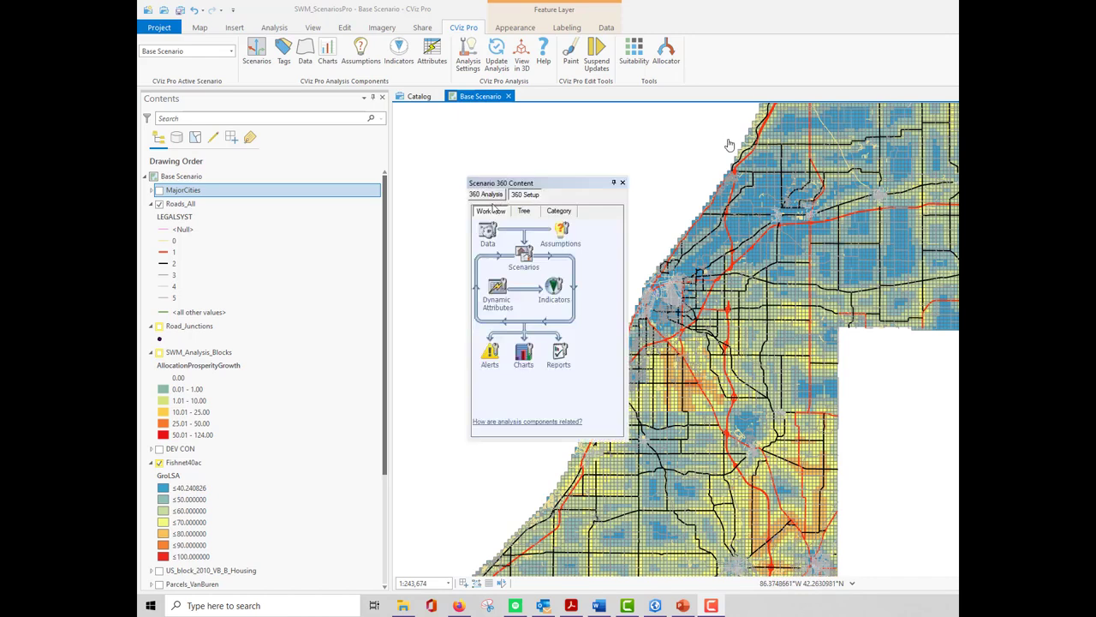
View the 360 Setup overview, close Scenario 360 Content, and show the ribbon's Help options.
{"action": "left_click", "coordinate": [523, 195]}
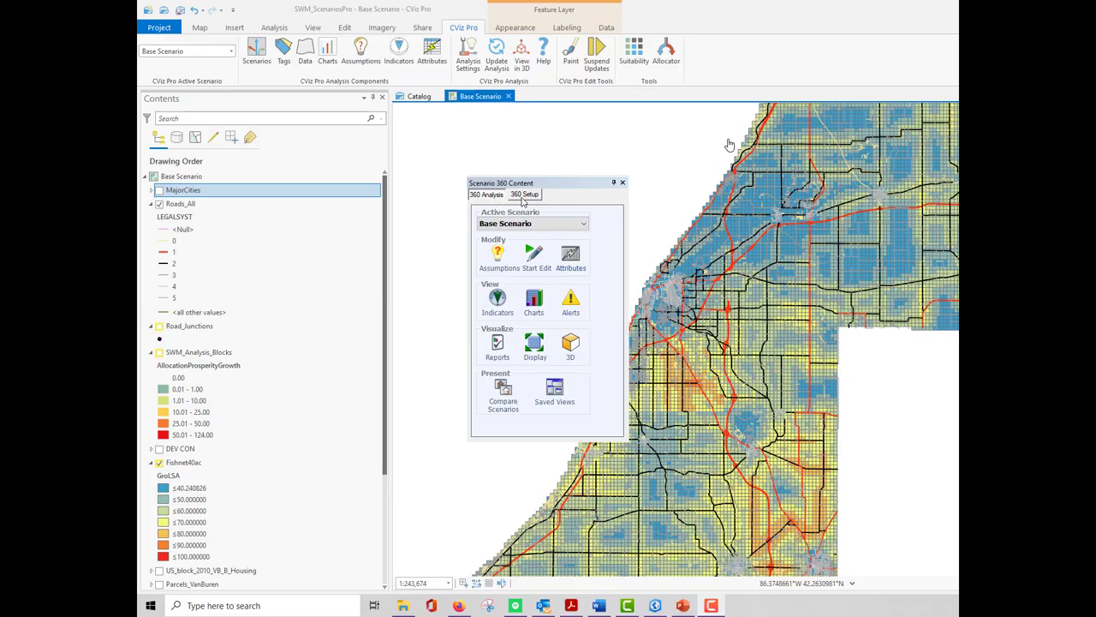
{"action": "left_click", "coordinate": [524, 194]}
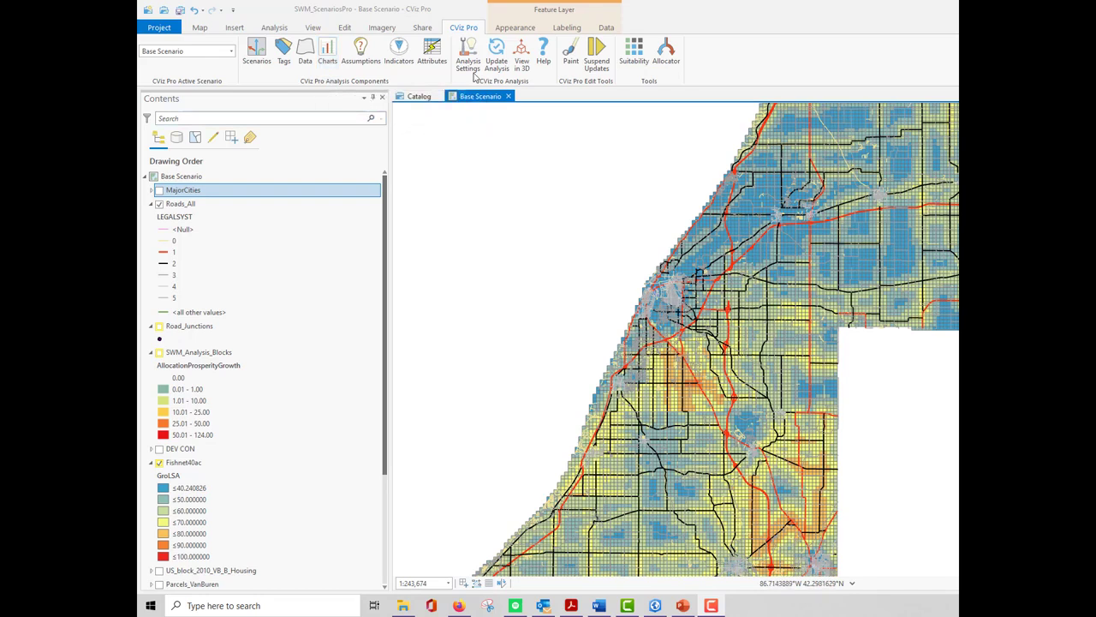
{"action": "left_click", "coordinate": [494, 51]}
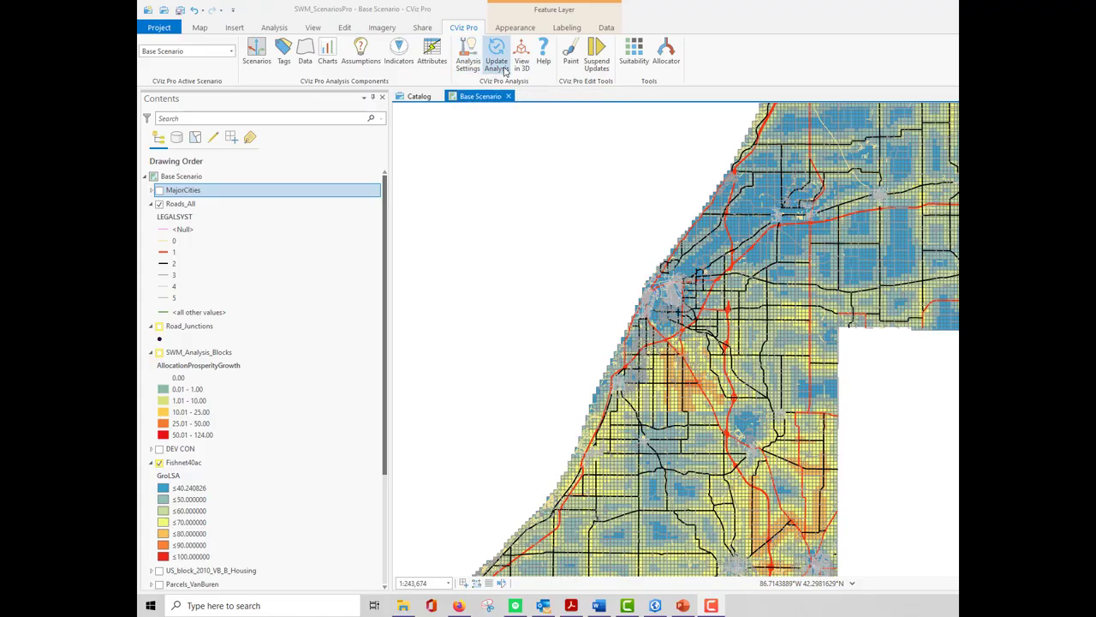
{"action": "mouse_move", "coordinate": [524, 72]}
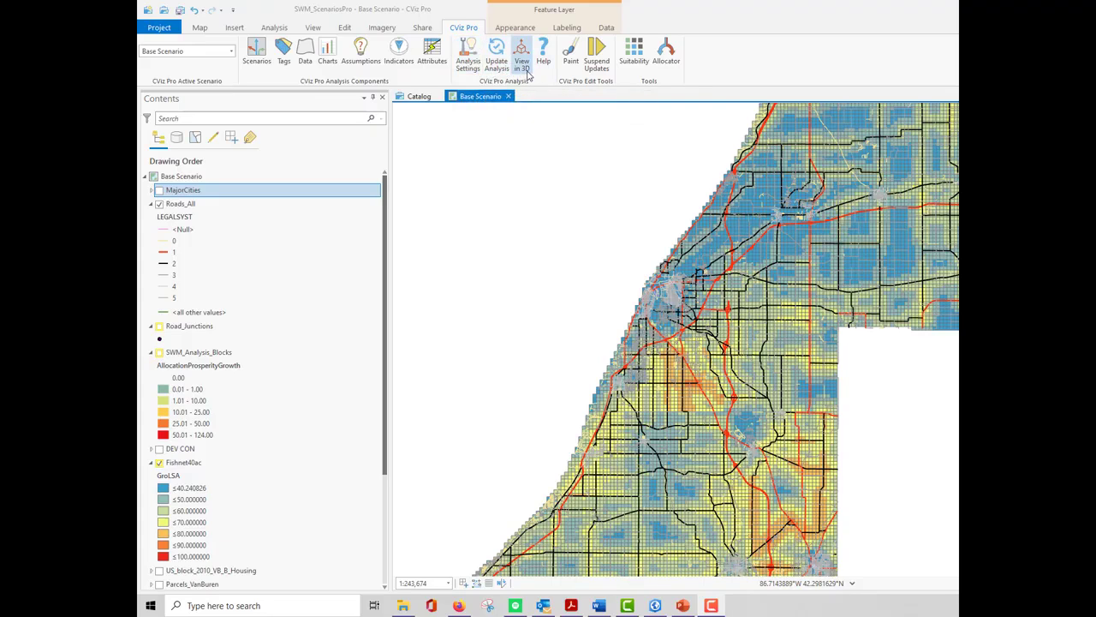
{"action": "left_click", "coordinate": [541, 49]}
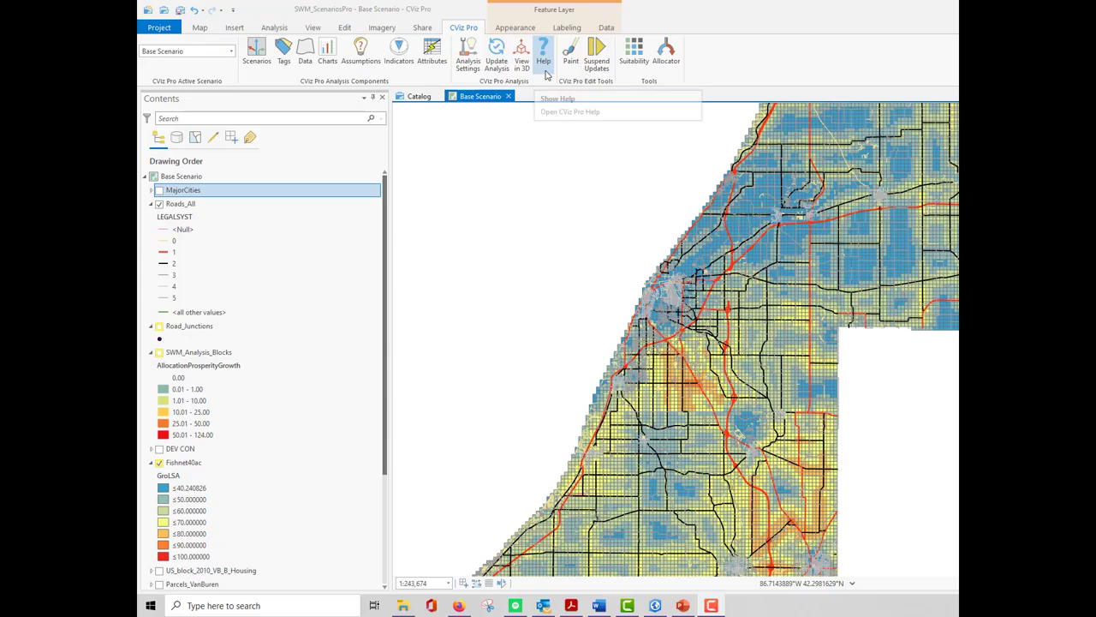
{"action": "mouse_move", "coordinate": [573, 55]}
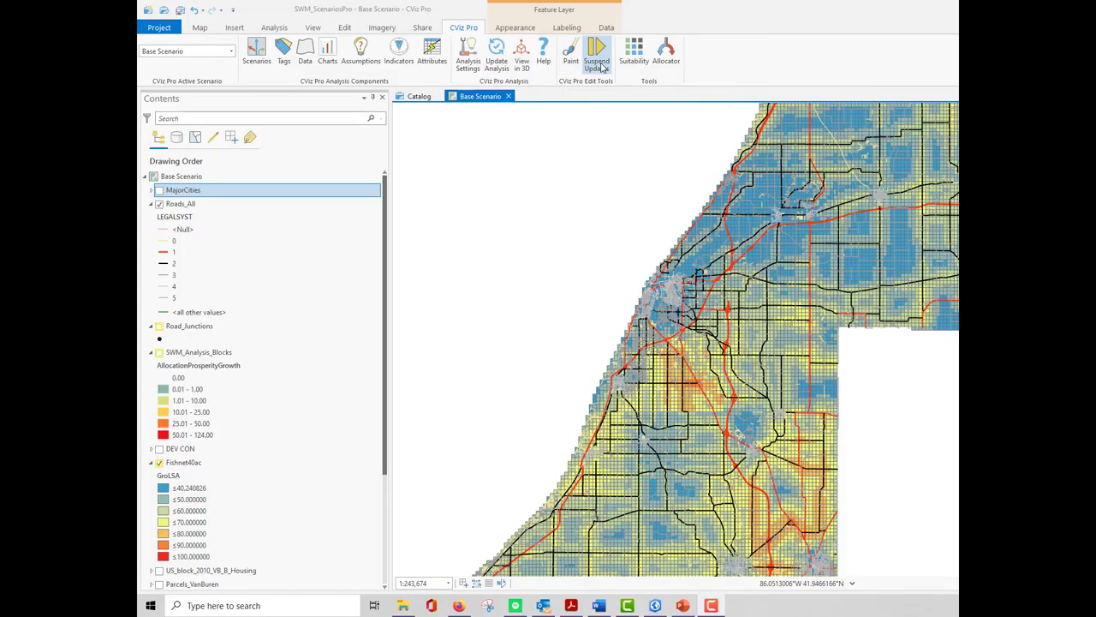
{"action": "mouse_move", "coordinate": [598, 51]}
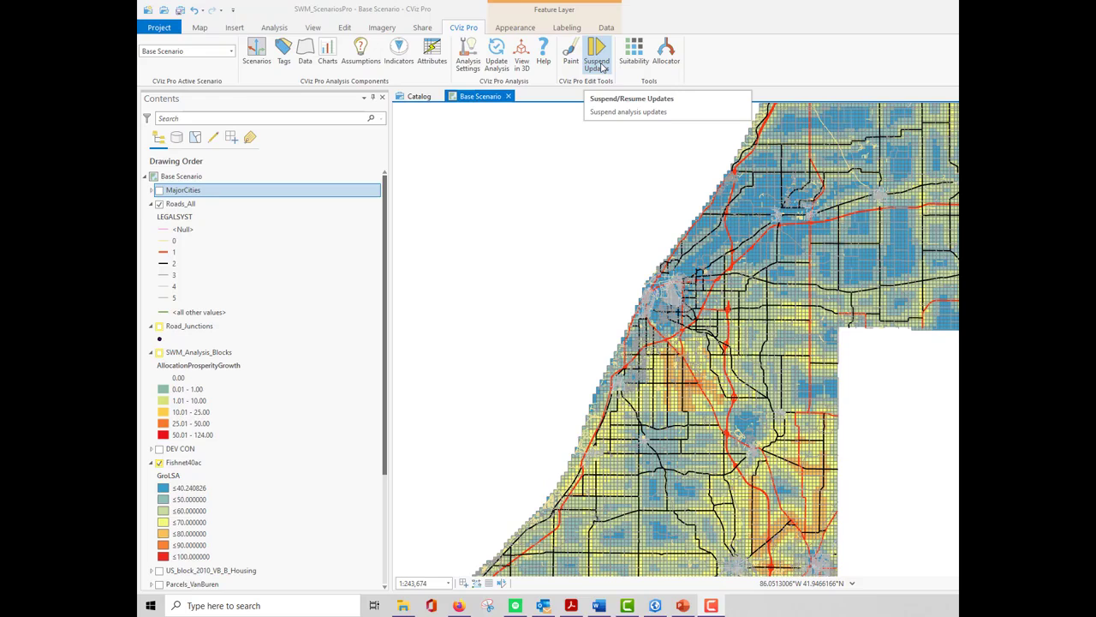
{"action": "mouse_move", "coordinate": [676, 56]}
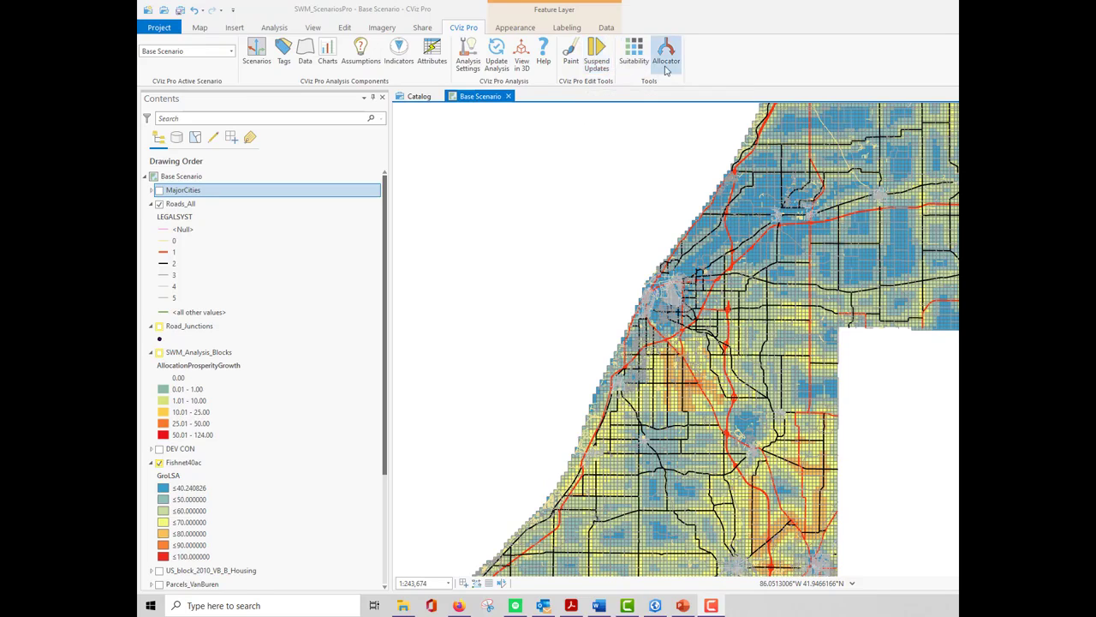
{"action": "mouse_move", "coordinate": [674, 66]}
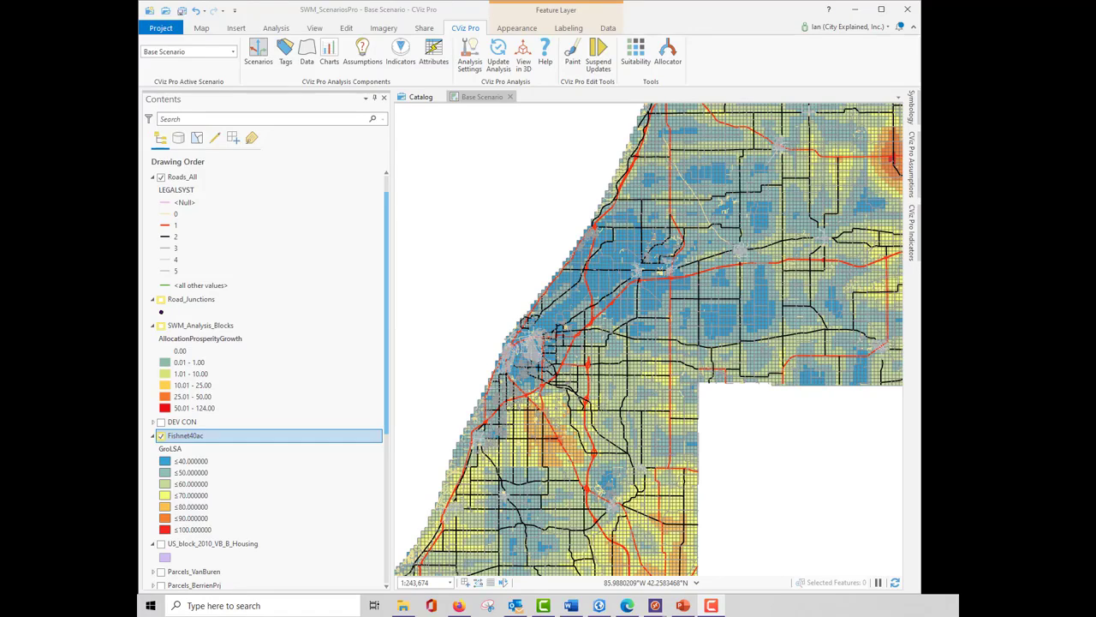
Show the Assumptions pane as sliders, then review the Indicators and Charts panes.
{"action": "left_click", "coordinate": [358, 50]}
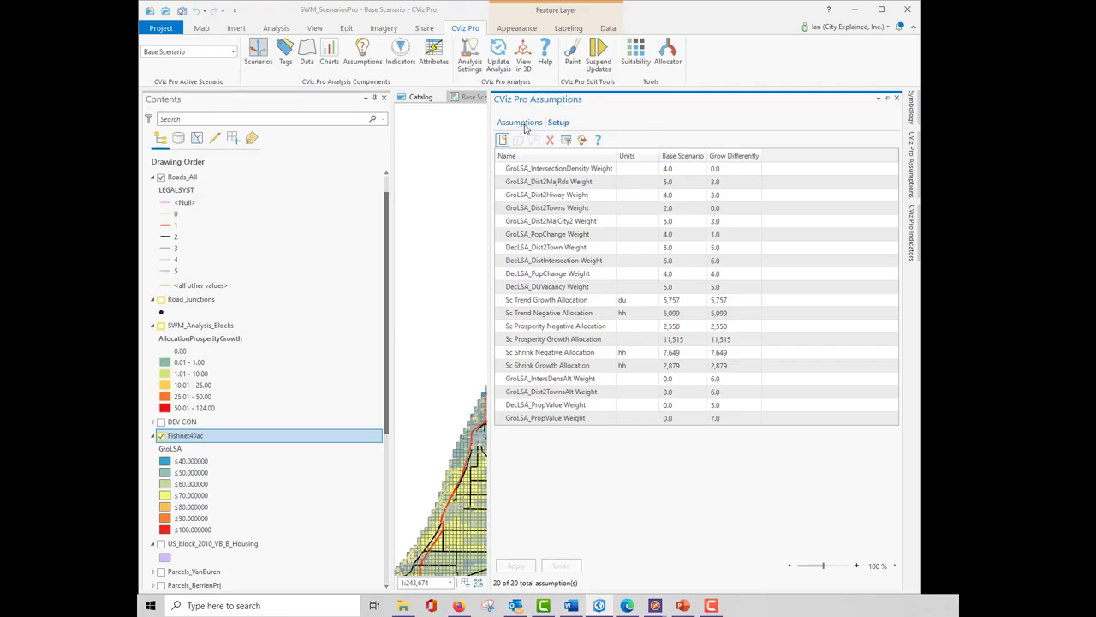
{"action": "left_click", "coordinate": [503, 139]}
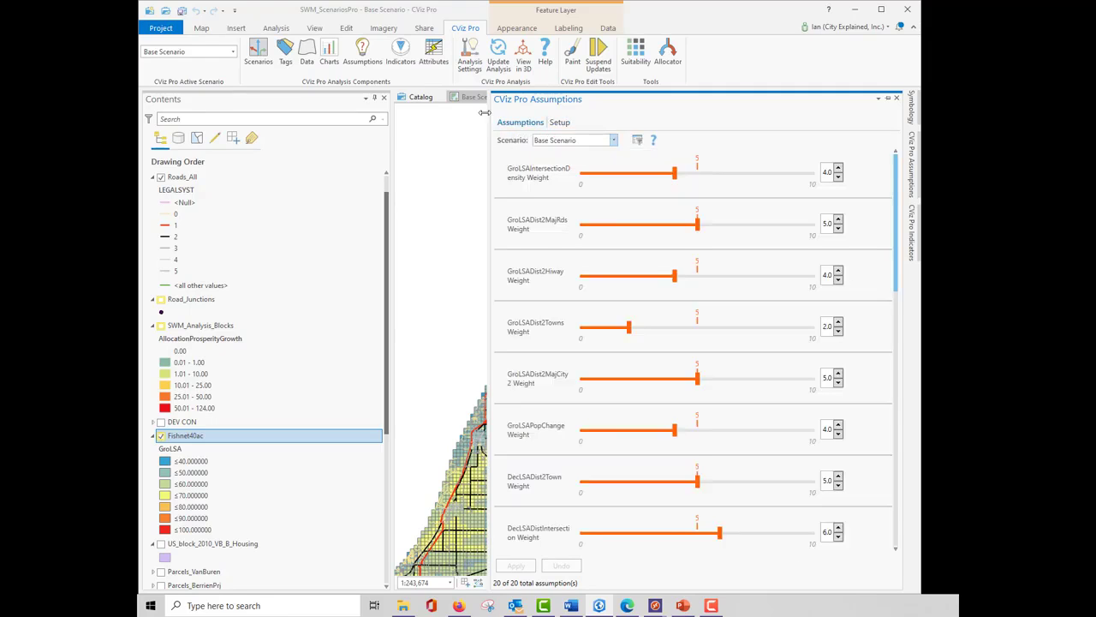
{"action": "left_click", "coordinate": [397, 49]}
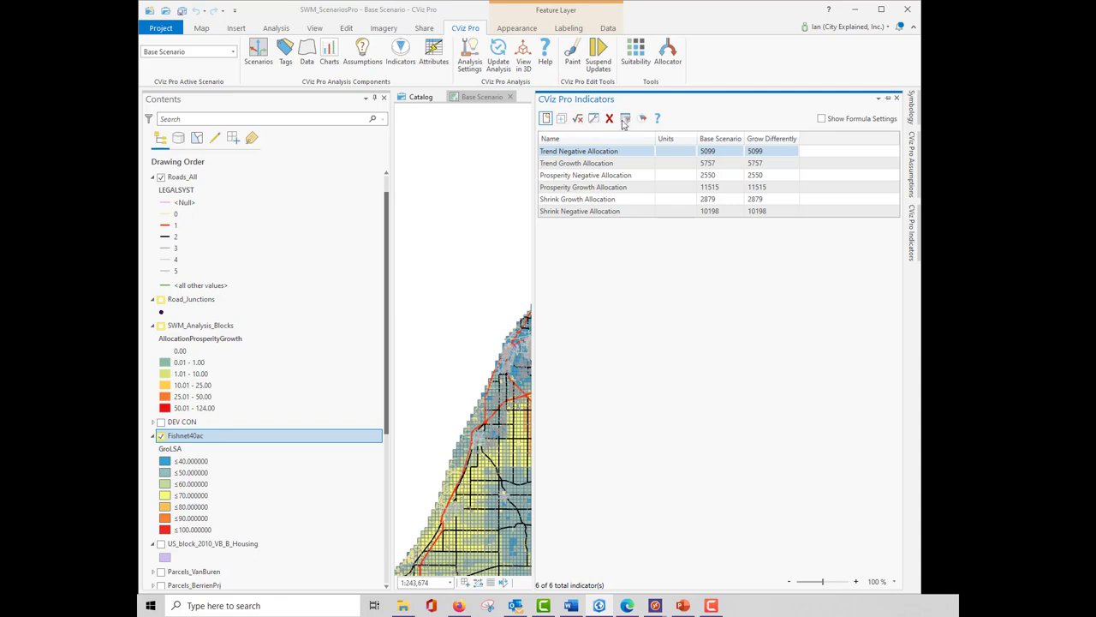
{"action": "mouse_move", "coordinate": [639, 118]}
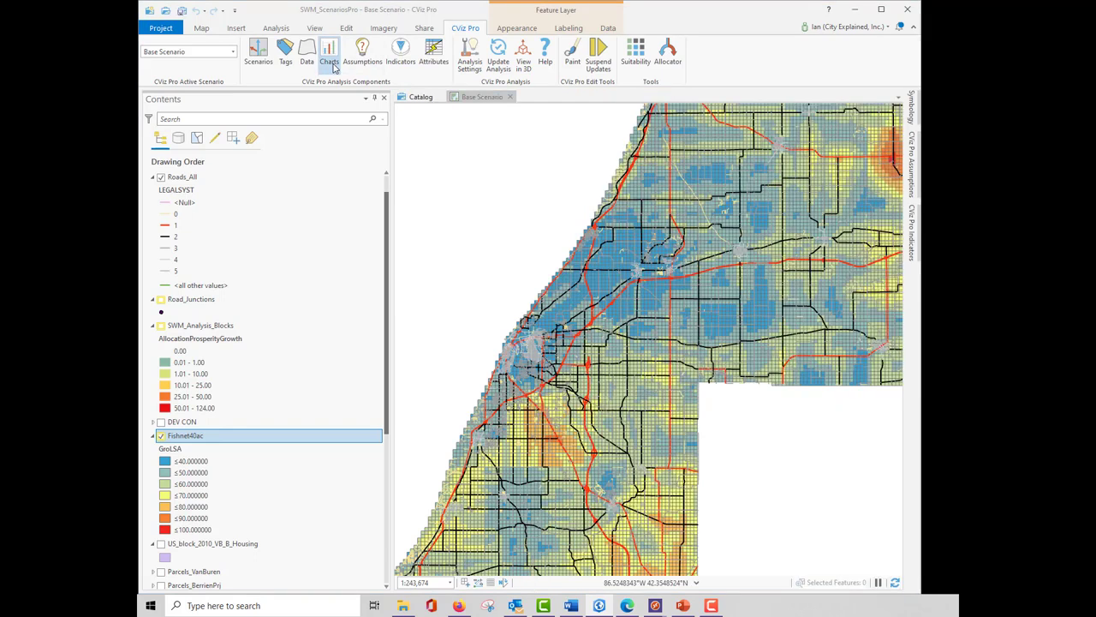
{"action": "left_click", "coordinate": [331, 51]}
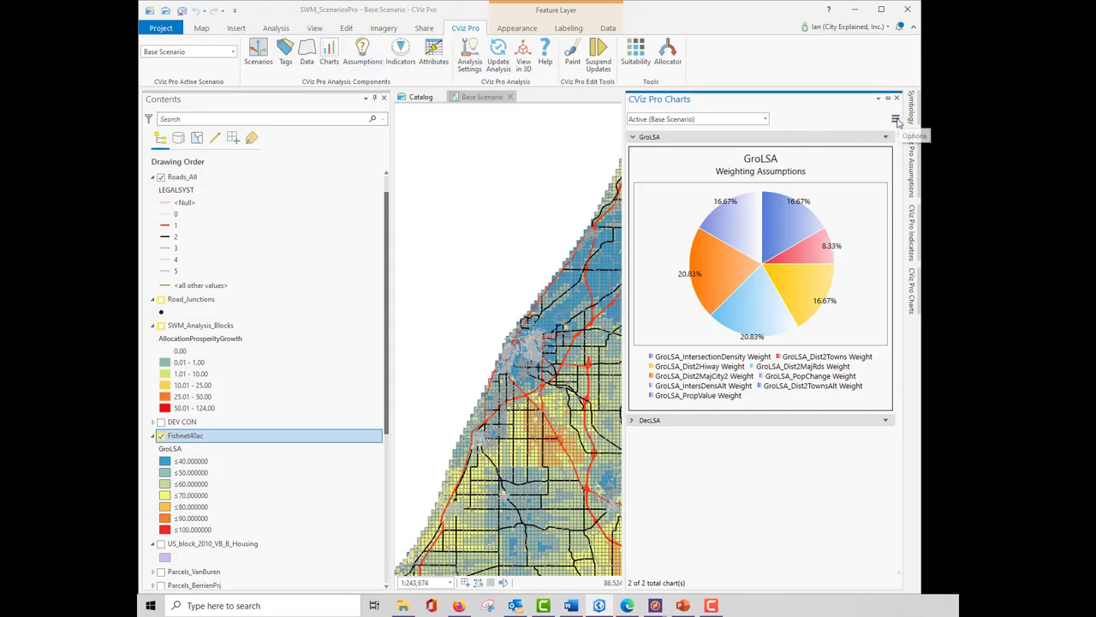
{"action": "left_click", "coordinate": [895, 119]}
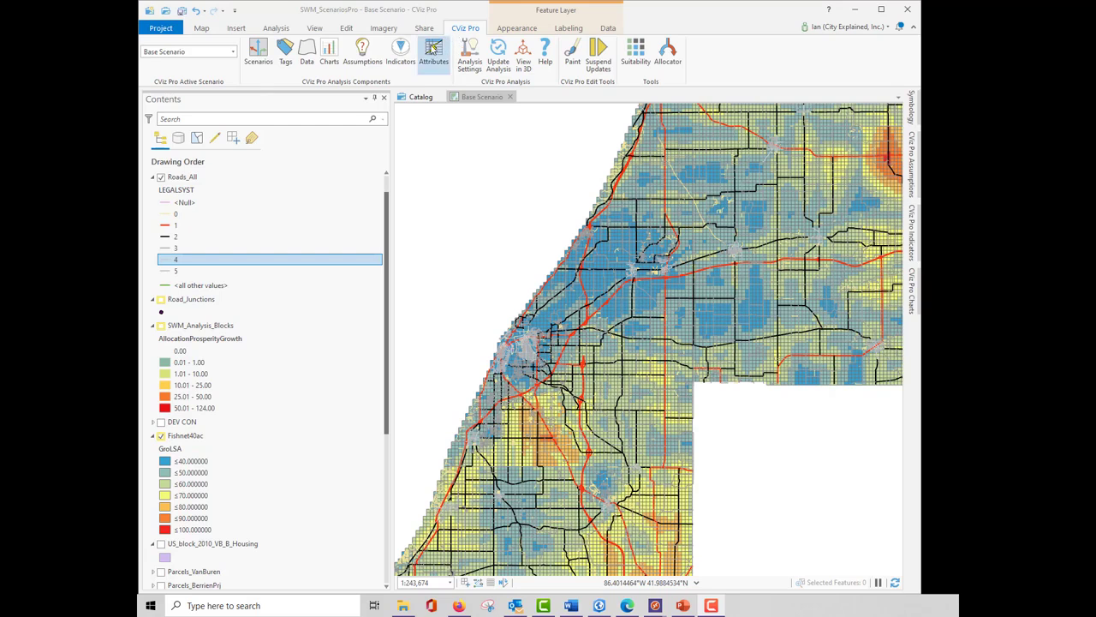
Open the SWM_Analysis_Blocks Attributes list and edit the DEV_CON attribute.
{"action": "left_click", "coordinate": [431, 49]}
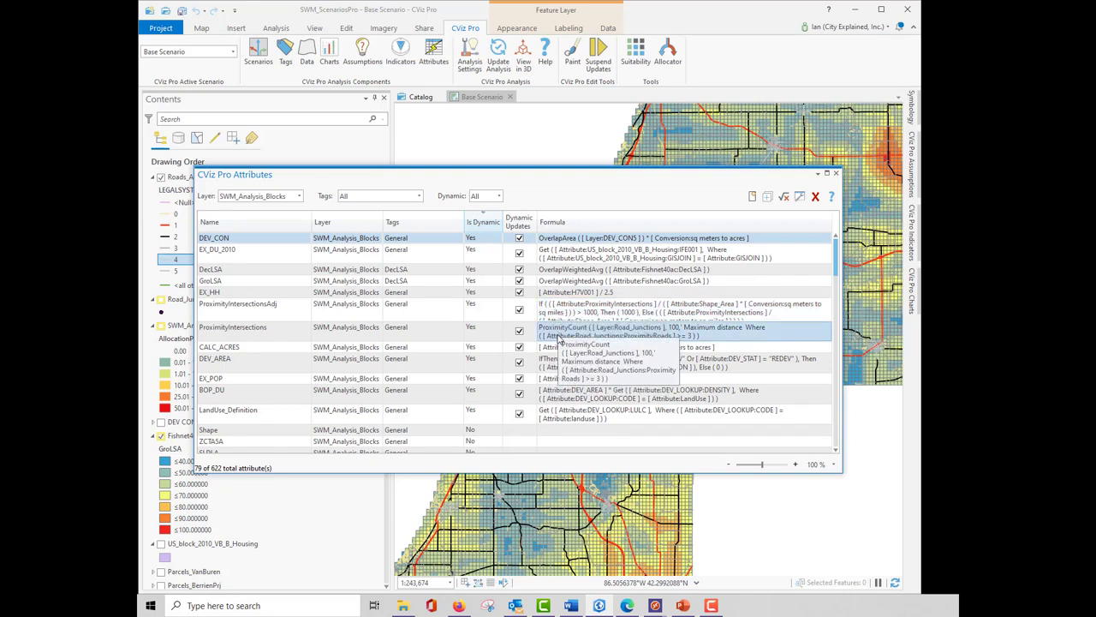
{"action": "left_click", "coordinate": [625, 347]}
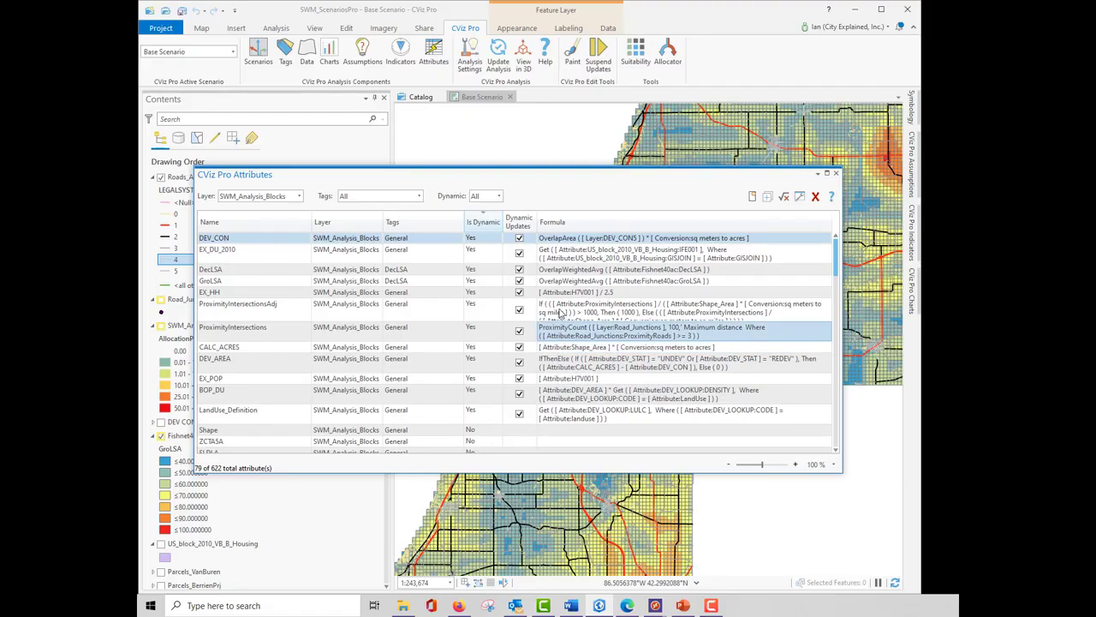
{"action": "double_click", "coordinate": [213, 238]}
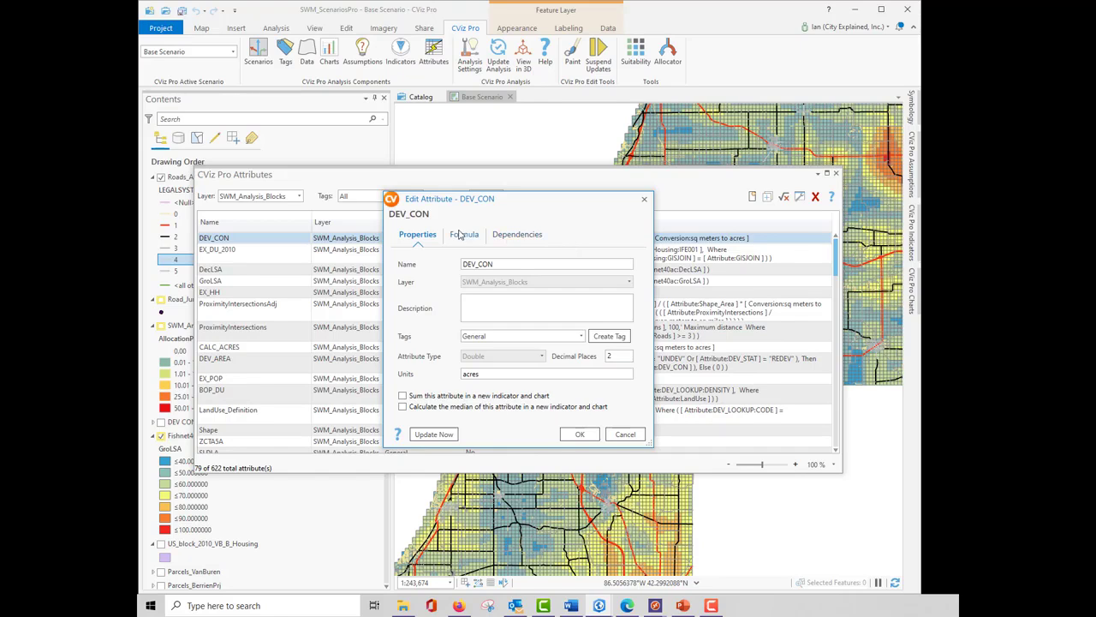
View DEV_CON's OverlapArea-to-acres formula on the Formula tab, cancelling the formula builder.
{"action": "left_click", "coordinate": [462, 234]}
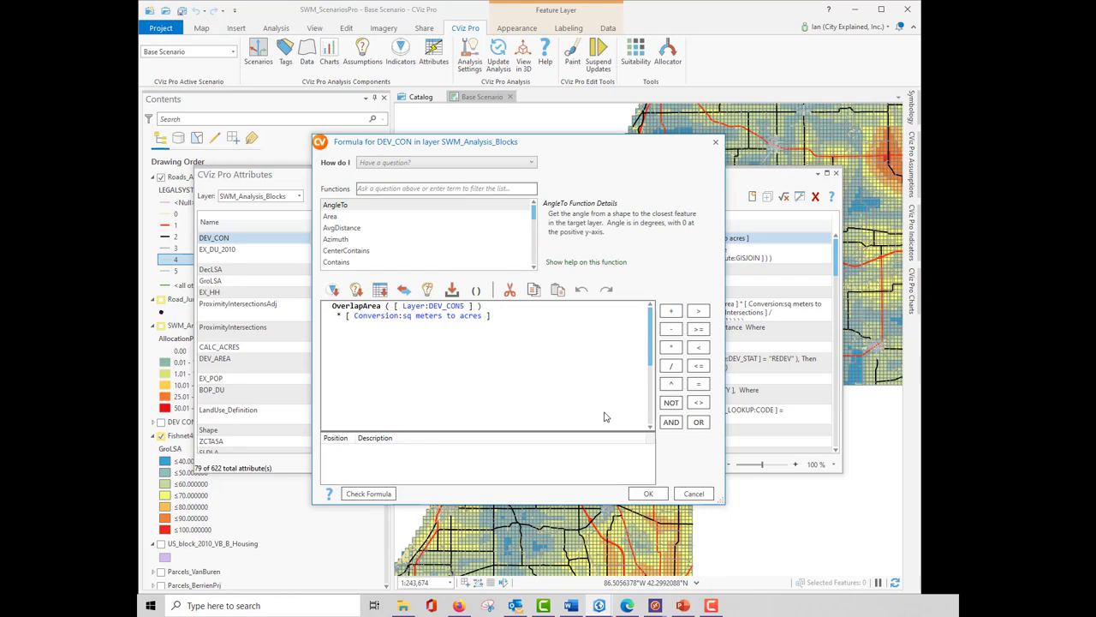
{"action": "mouse_move", "coordinate": [605, 401]}
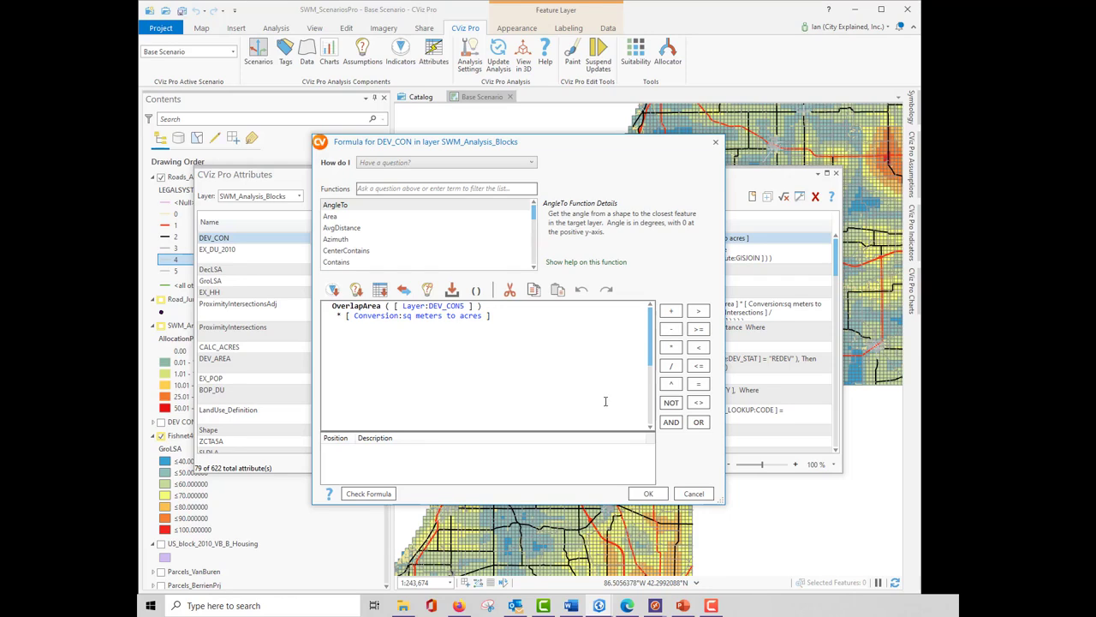
{"action": "left_click", "coordinate": [648, 493]}
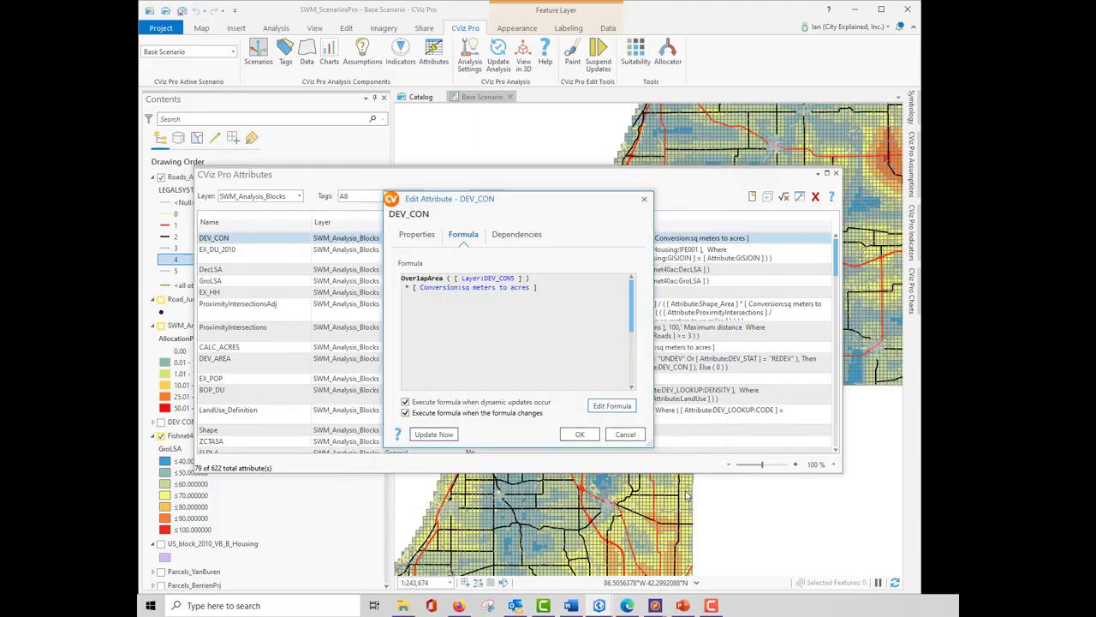